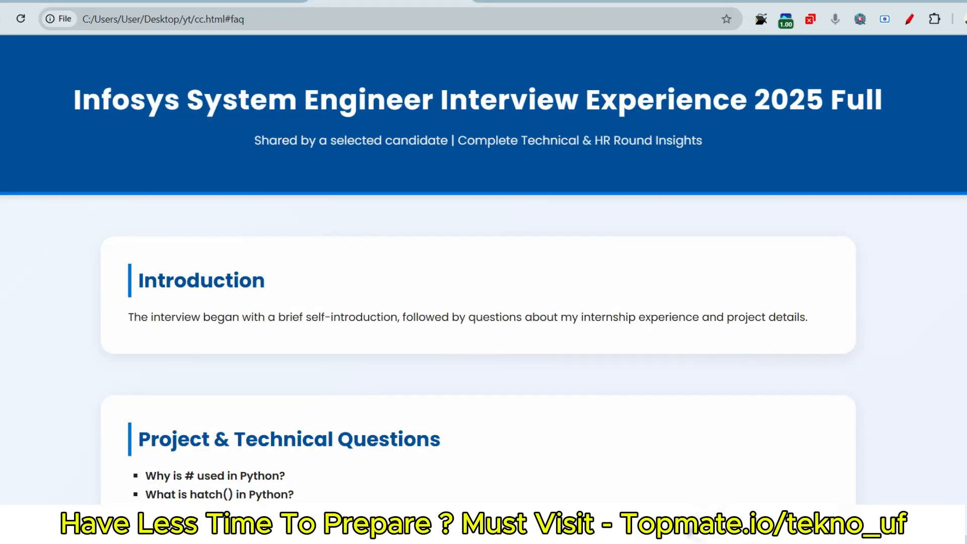
Handwrite Academic and Project notes beside the Introduction section with the annotation pen
scroll(down, 3)
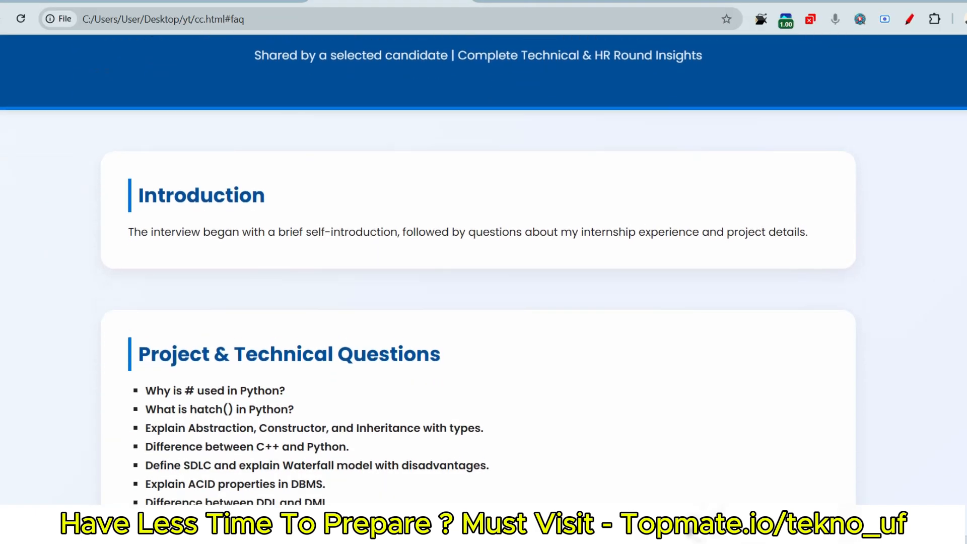
scroll(down, 3)
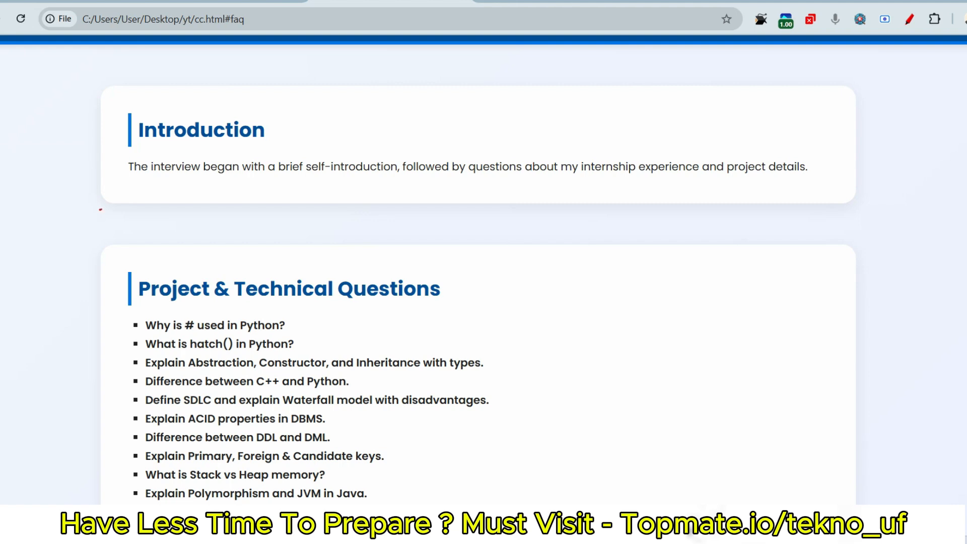
drag(225, 185, 296, 235)
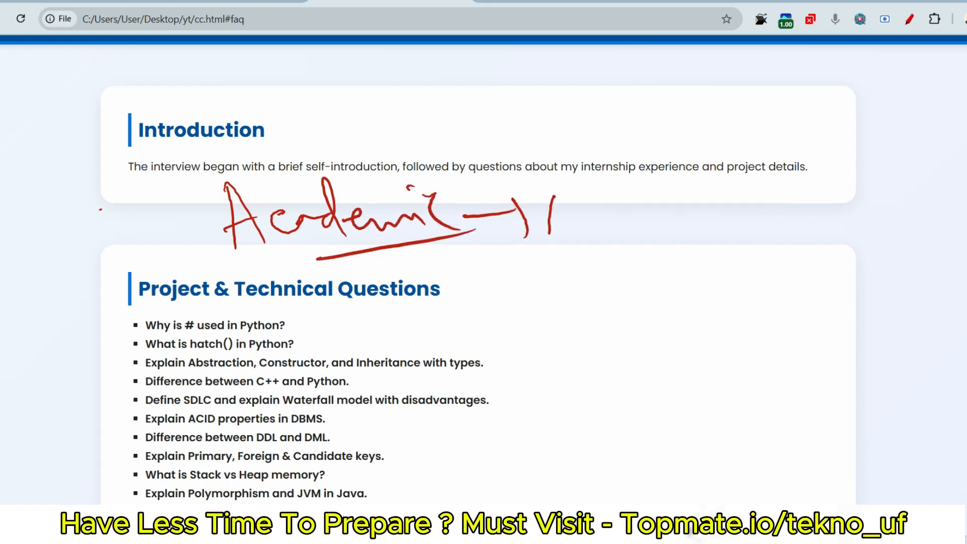
drag(552, 210, 731, 219)
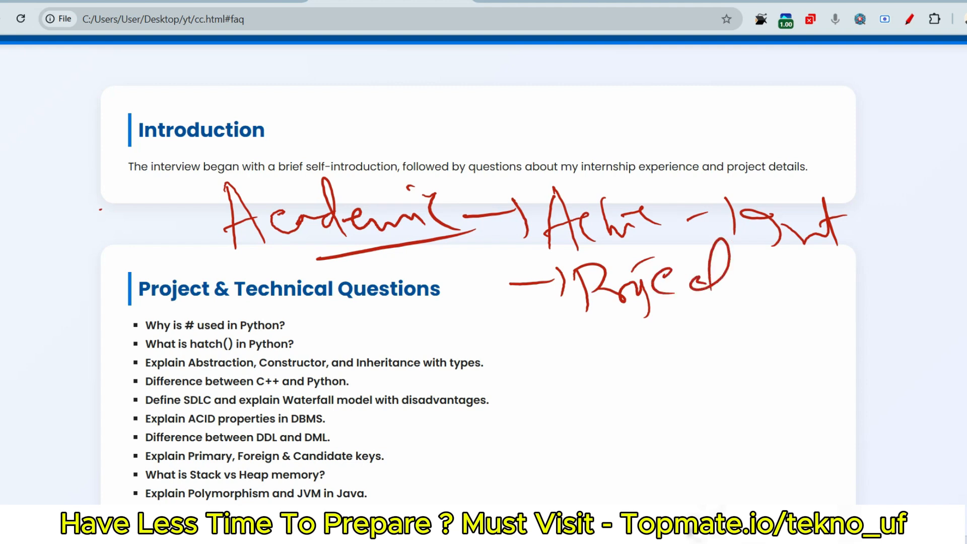
drag(691, 283, 743, 259)
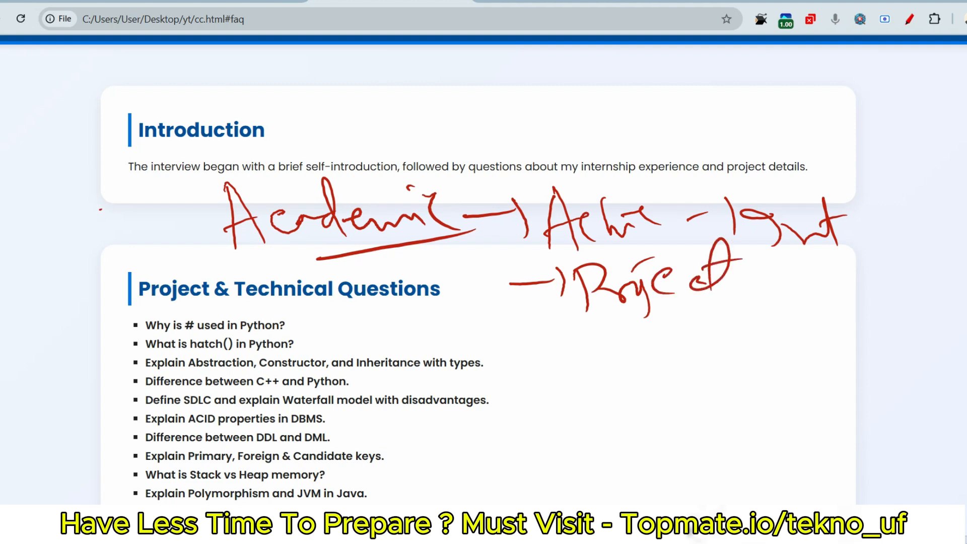
drag(583, 320, 718, 317)
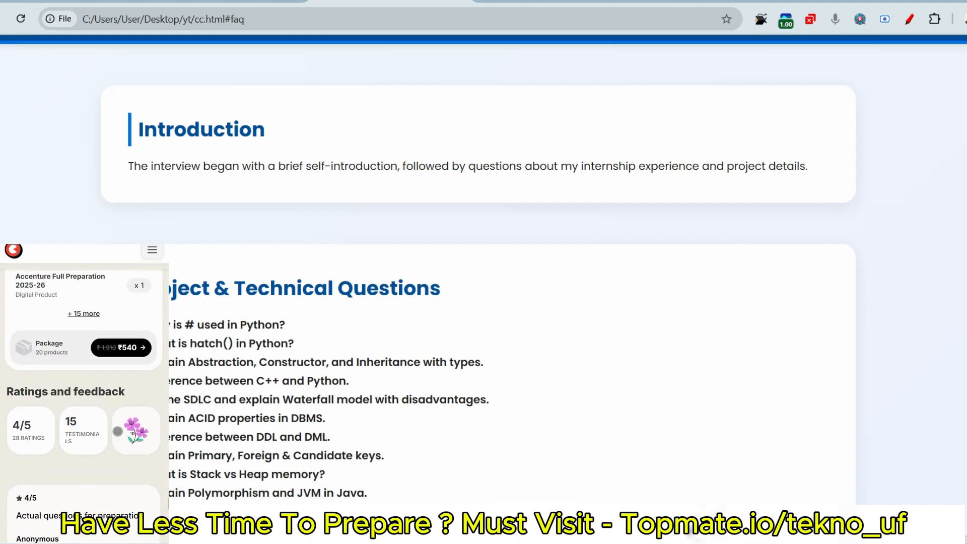
Draw an arrow note marking the Python questions in the Project & Technical Questions list
scroll(down, 3)
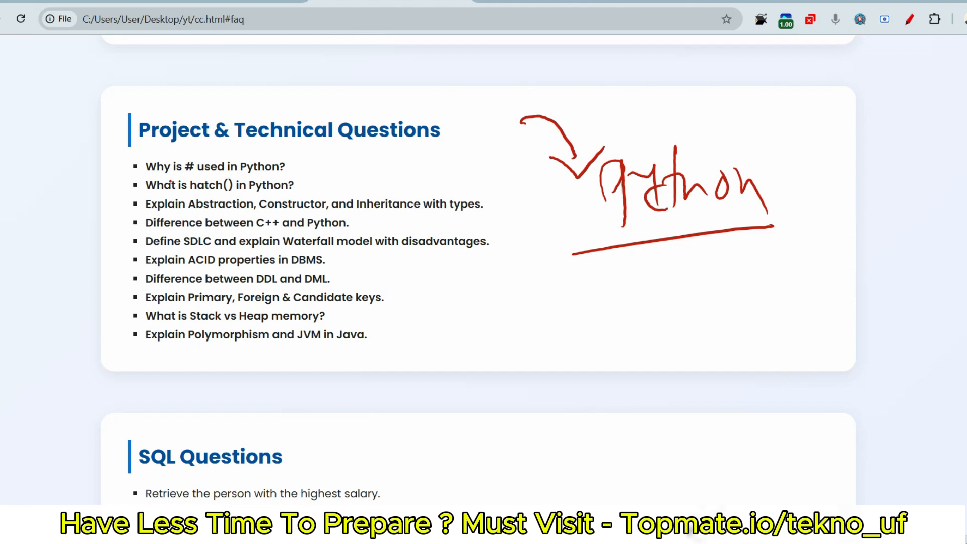
drag(669, 262, 675, 336)
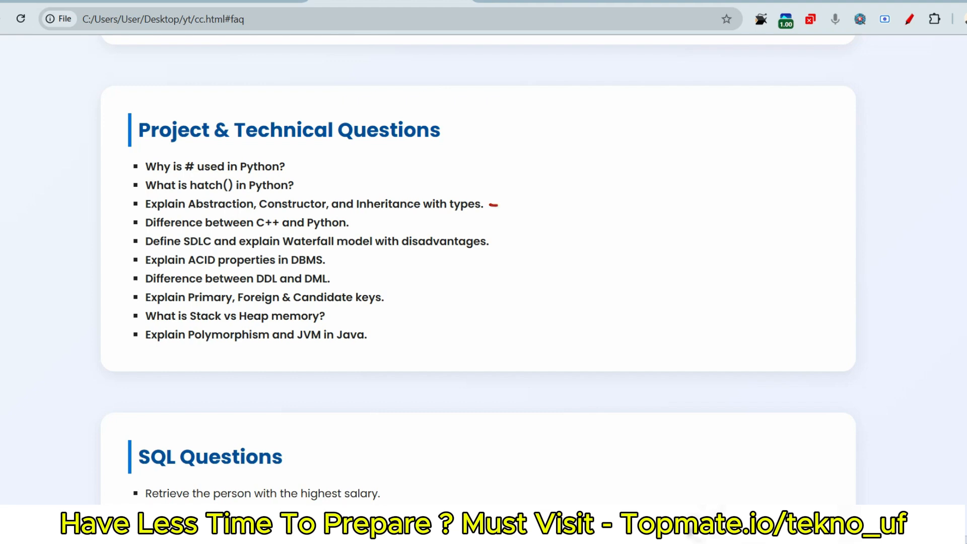
Draw an arrow from the Abstraction question to underlined Definition and Example notes
drag(494, 207, 567, 209)
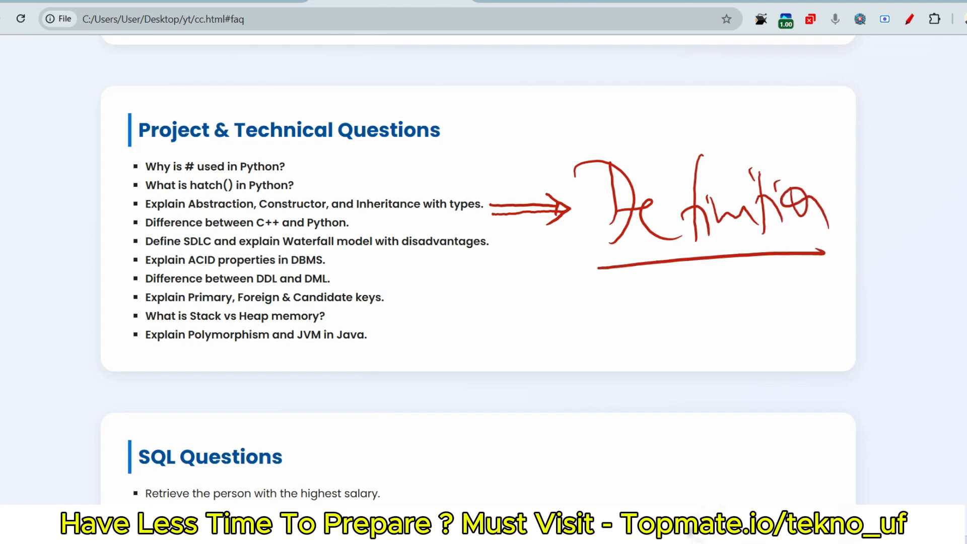
drag(696, 265, 648, 334)
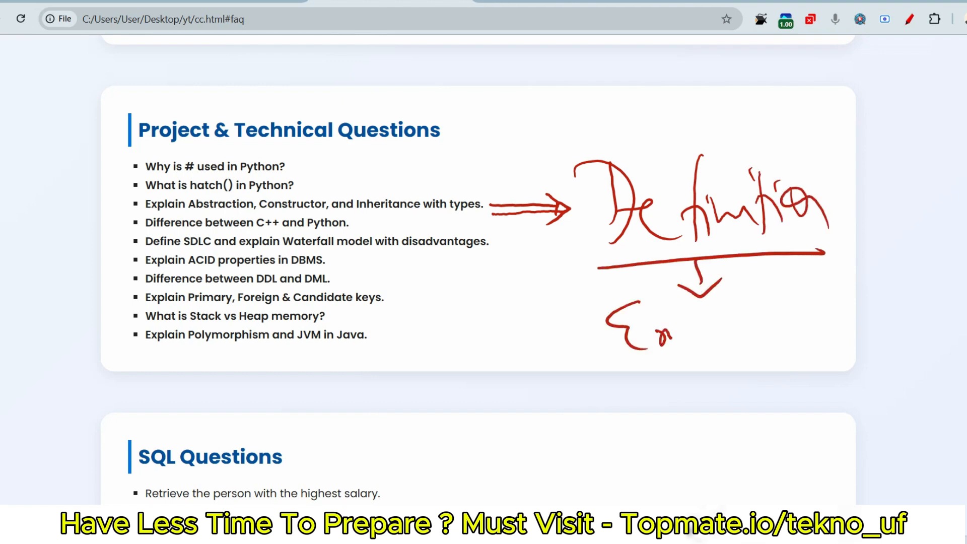
drag(654, 330, 740, 370)
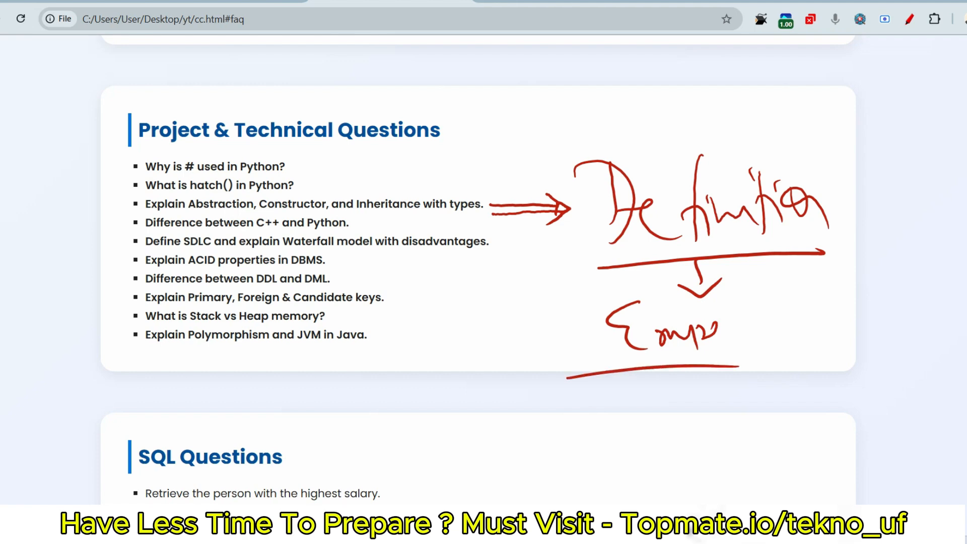
drag(610, 395, 675, 425)
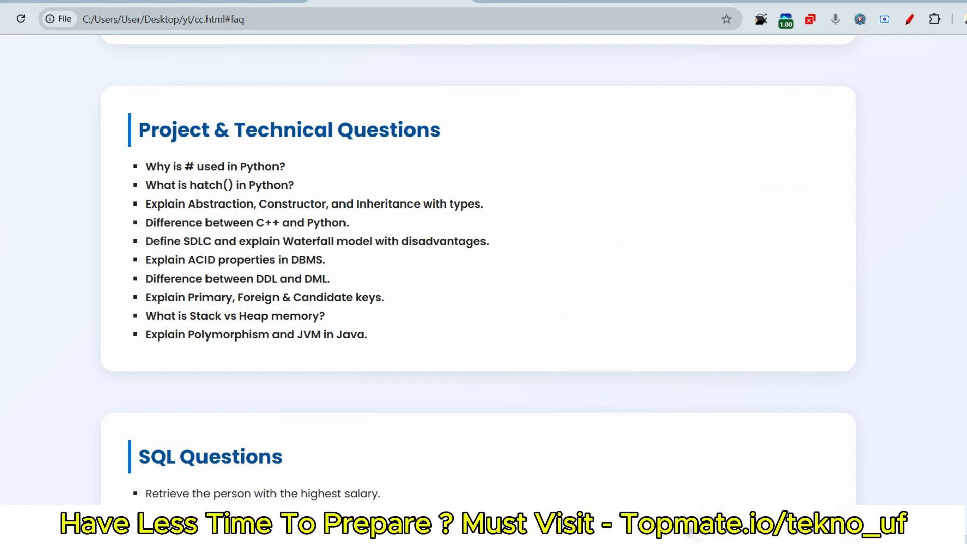
Browse the Topmate Top 100 MNCs prep kit description down through its sample material
click(482, 524)
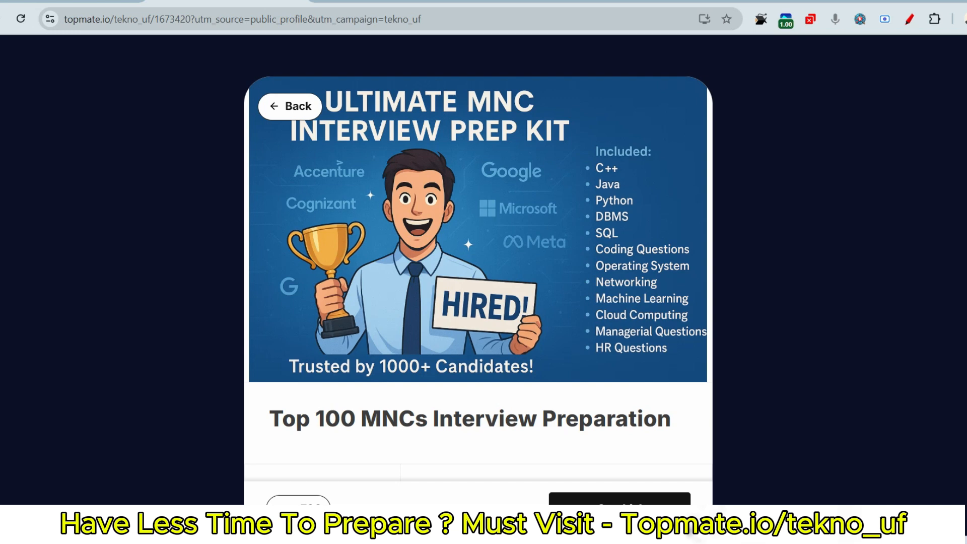
scroll(down, 3)
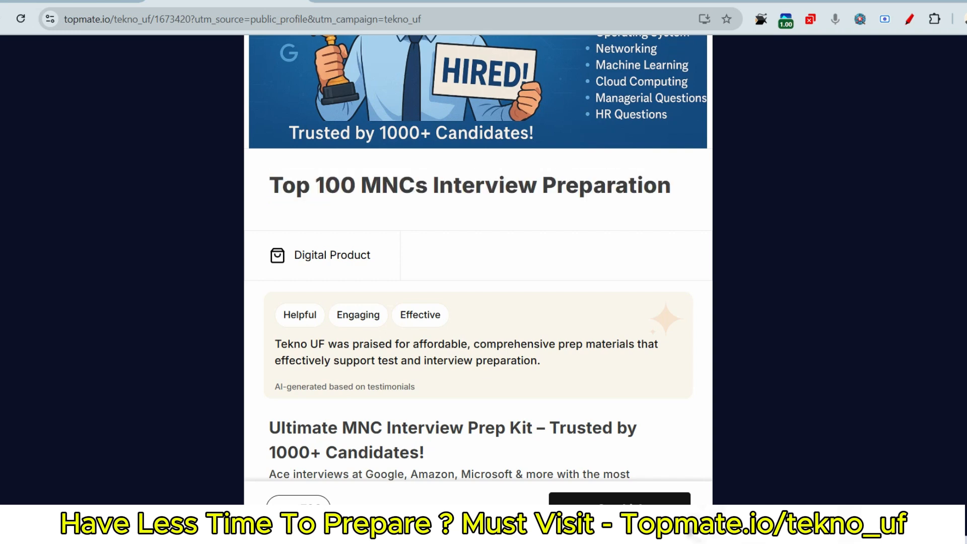
scroll(down, 3)
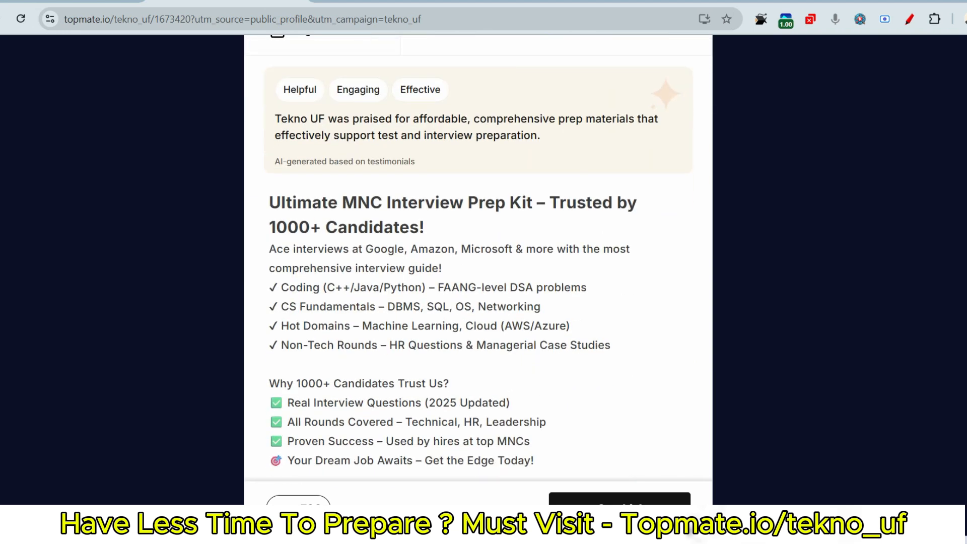
scroll(down, 3)
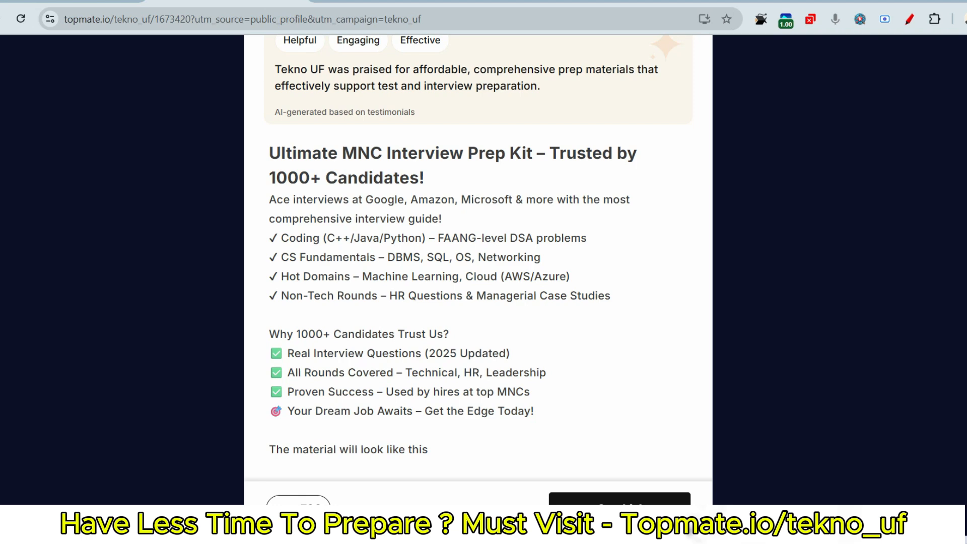
scroll(down, 3)
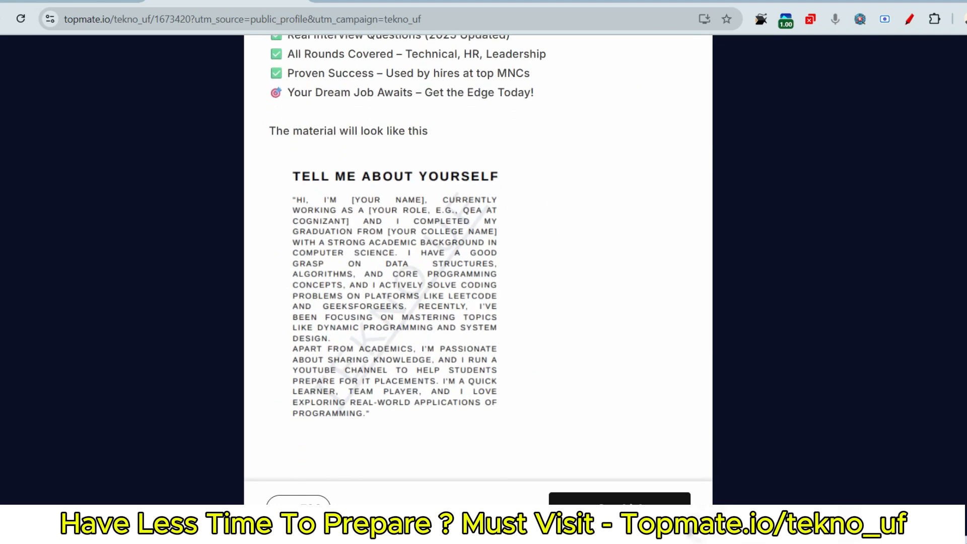
scroll(down, 3)
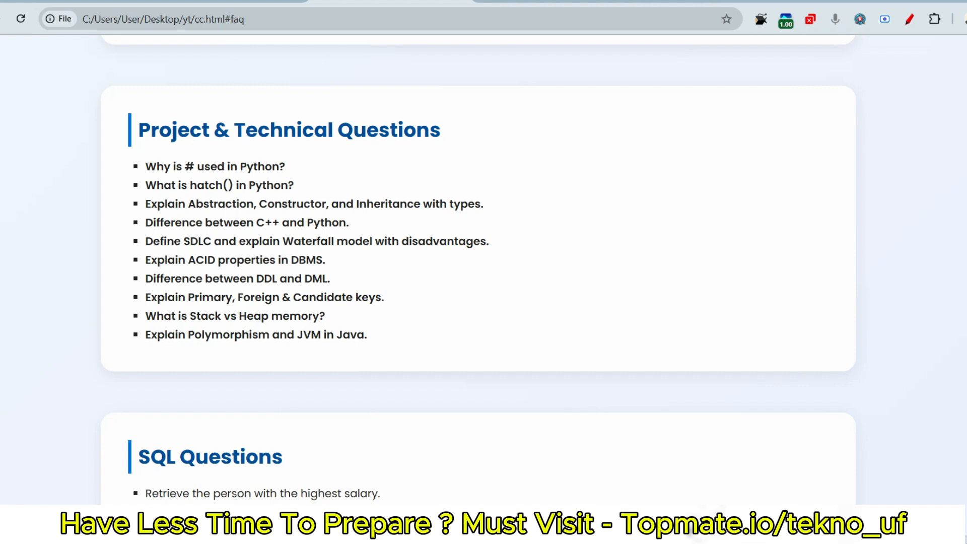
Select question lines in the technical list, ending on Explain ACID properties in DBMS
drag(145, 222, 314, 223)
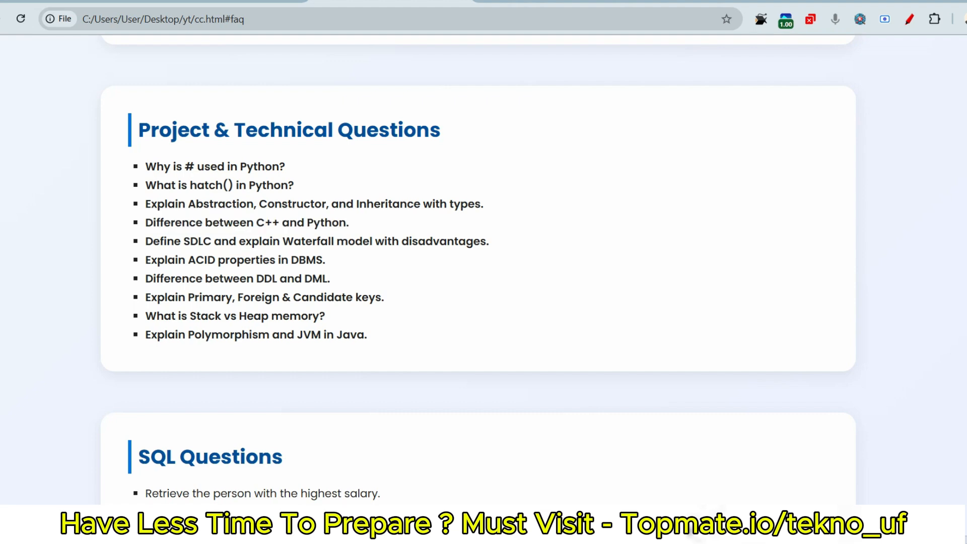
double_click(322, 222)
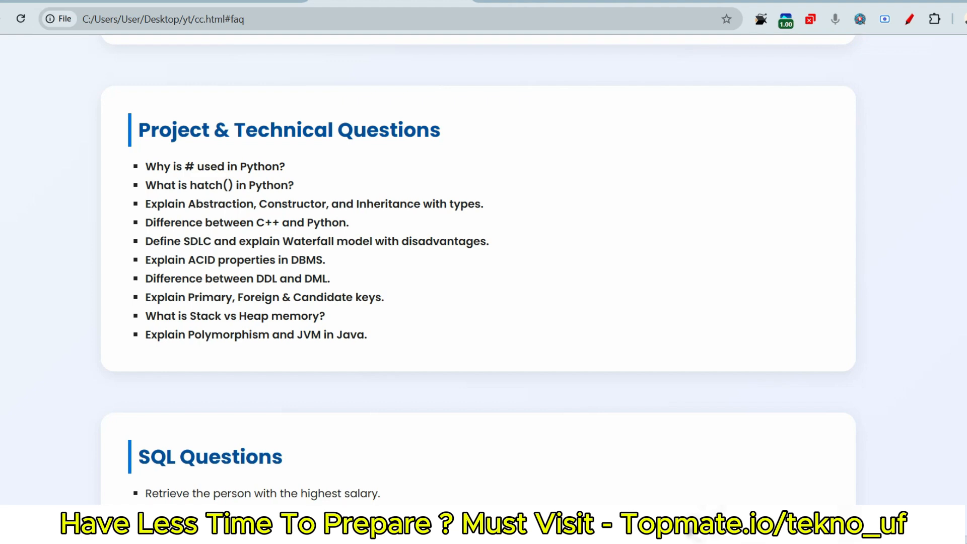
drag(176, 240, 238, 241)
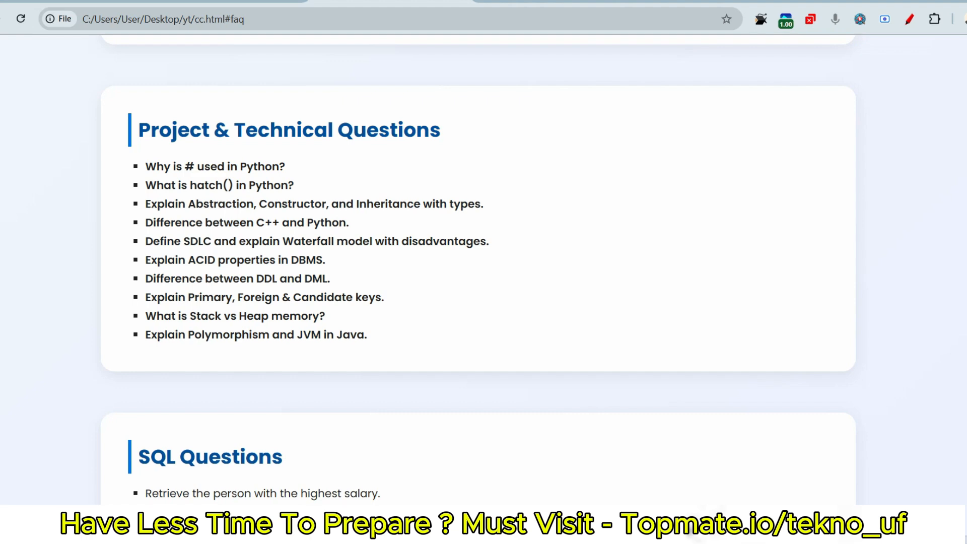
drag(148, 241, 295, 241)
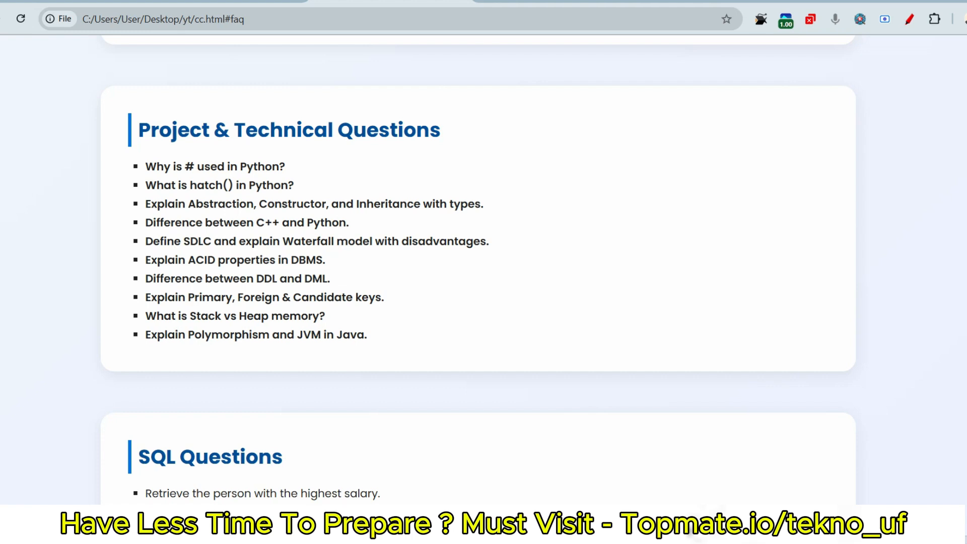
drag(182, 240, 336, 240)
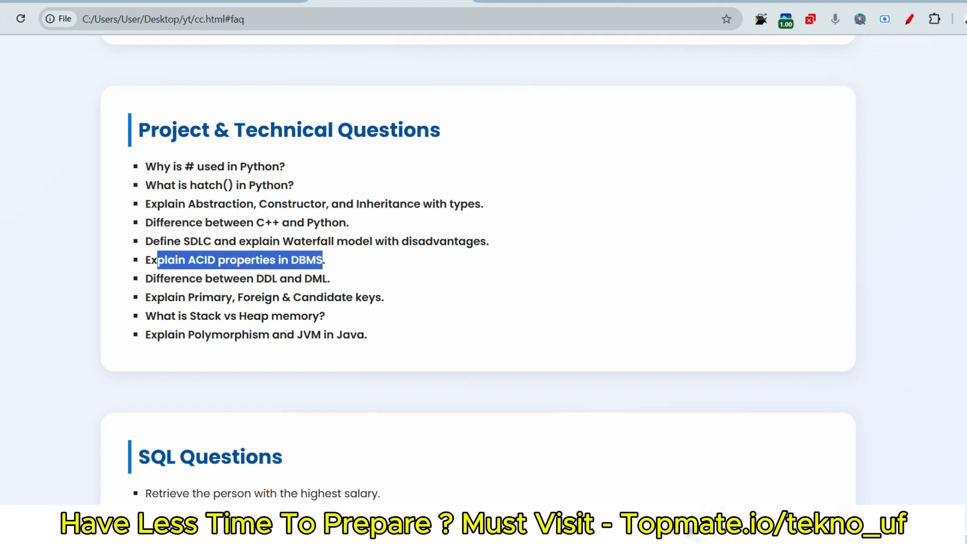
Clear the ACID highlight, then select and release the Polymorphism and JVM in Java question
click(432, 260)
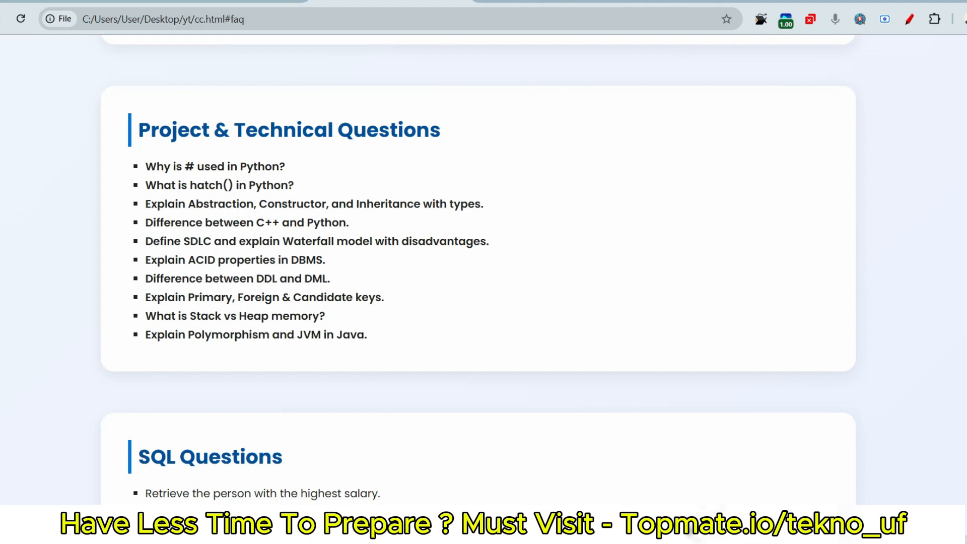
scroll(down, 3)
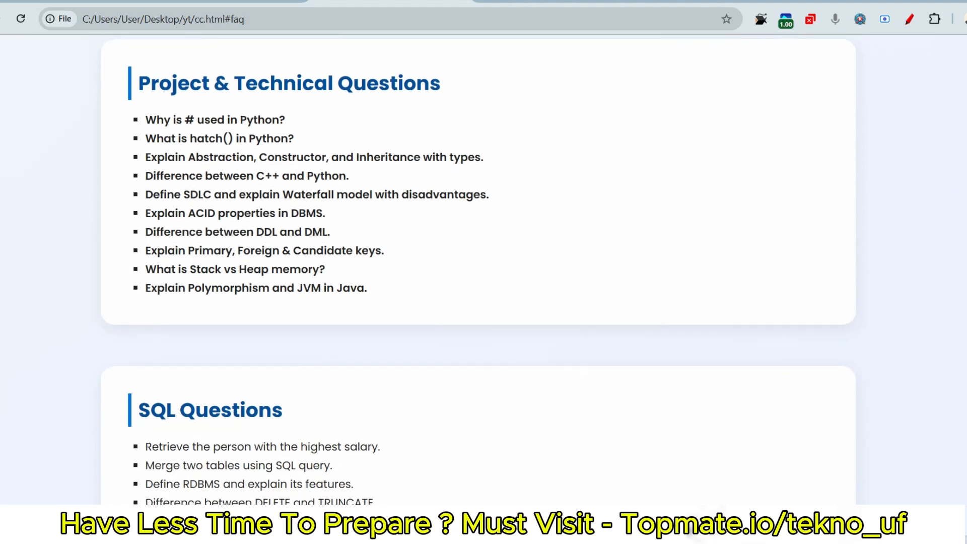
drag(180, 269, 324, 269)
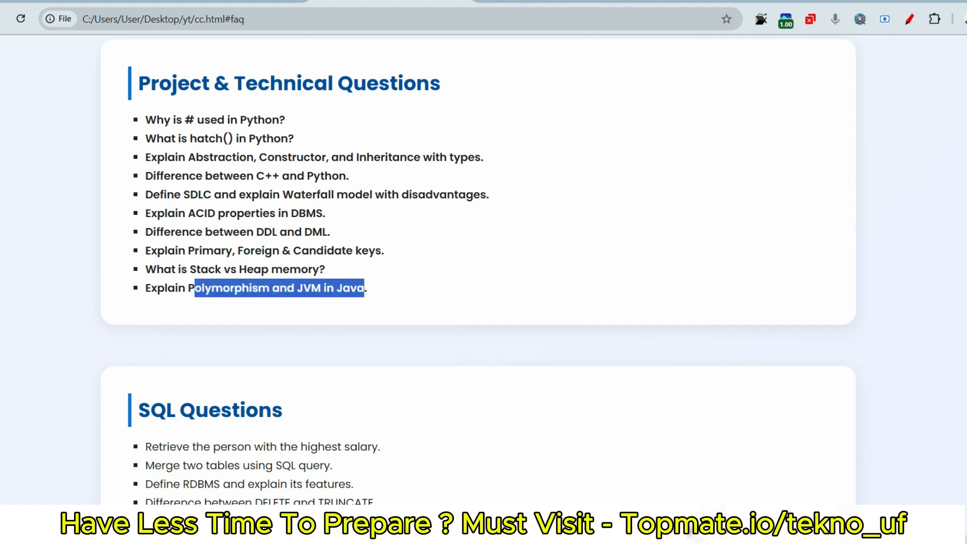
click(280, 287)
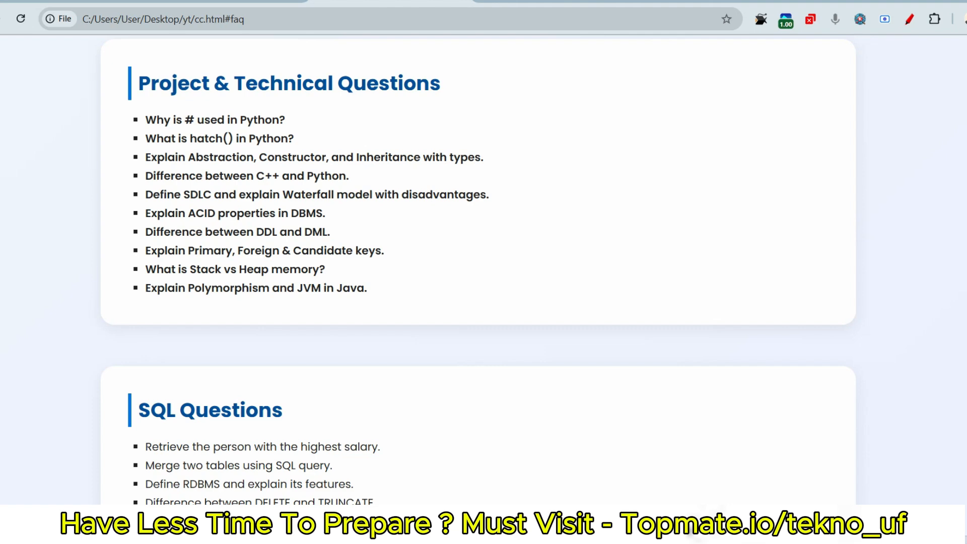
Select the SQL Questions lines one by one from highest salary down to SQL Triggers
scroll(down, 3)
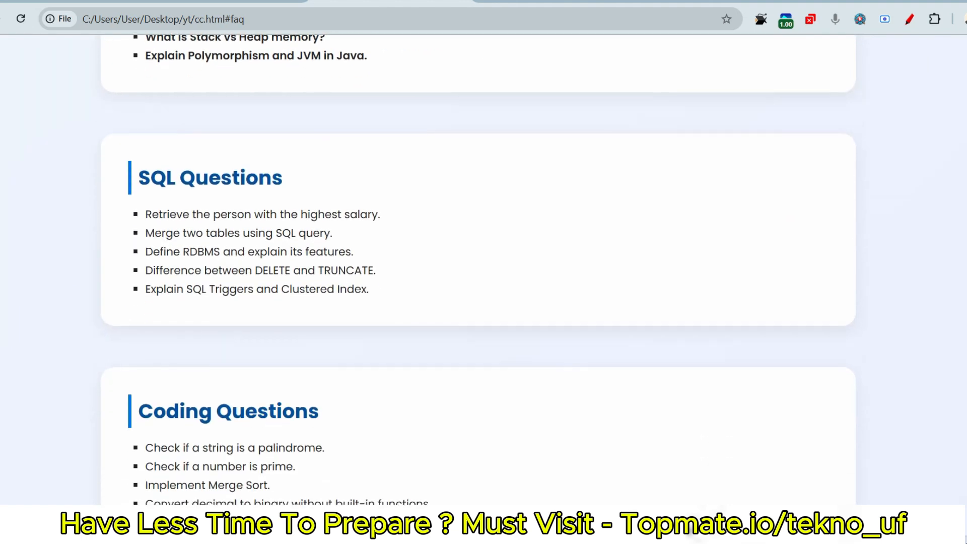
drag(145, 214, 236, 213)
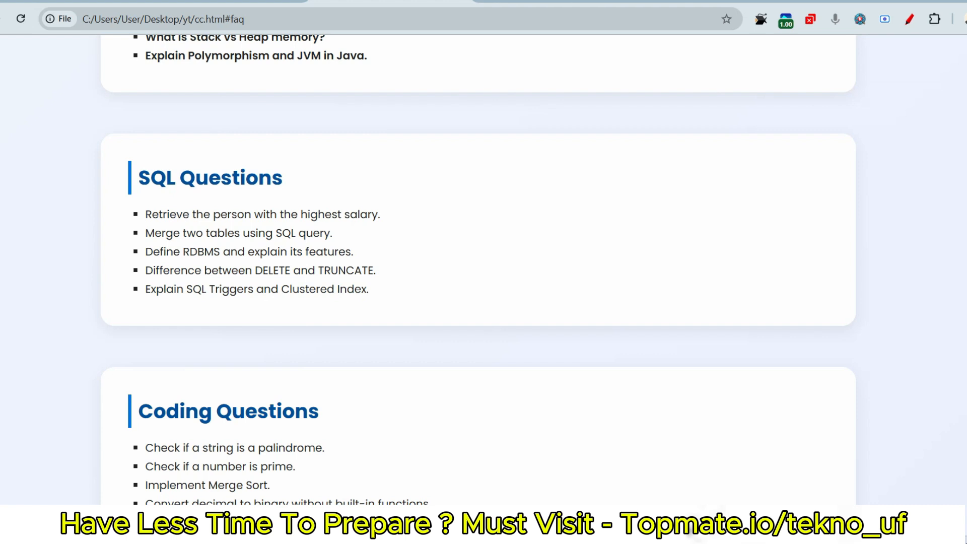
drag(165, 232, 331, 233)
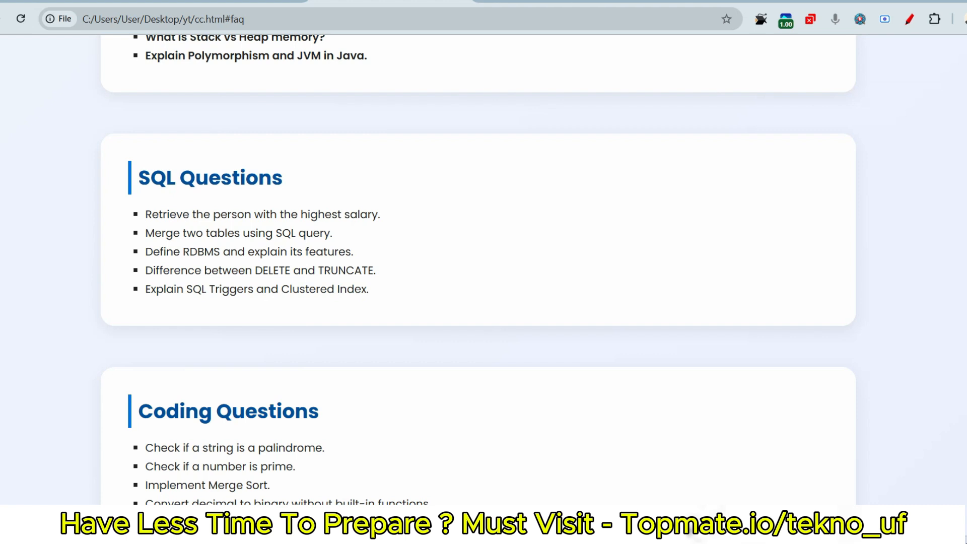
drag(150, 251, 314, 252)
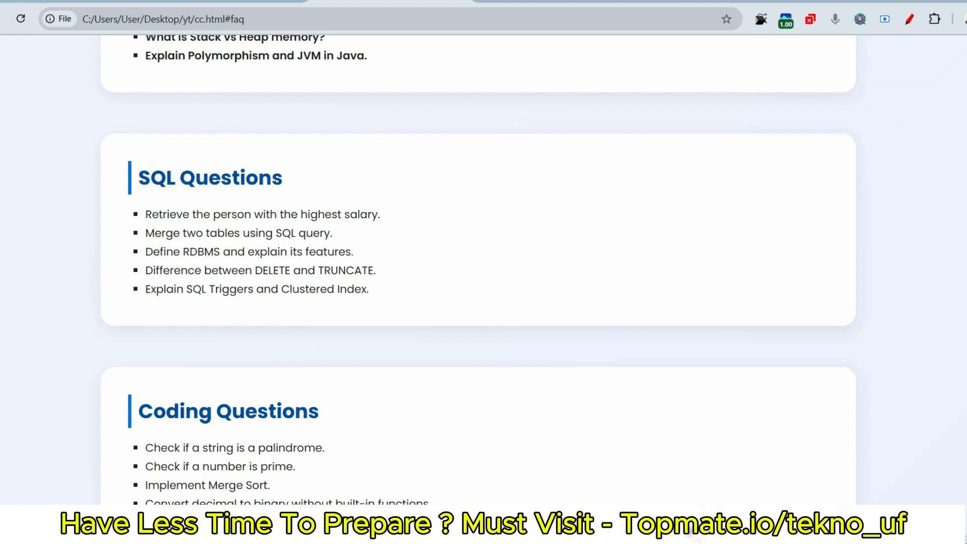
drag(180, 270, 337, 270)
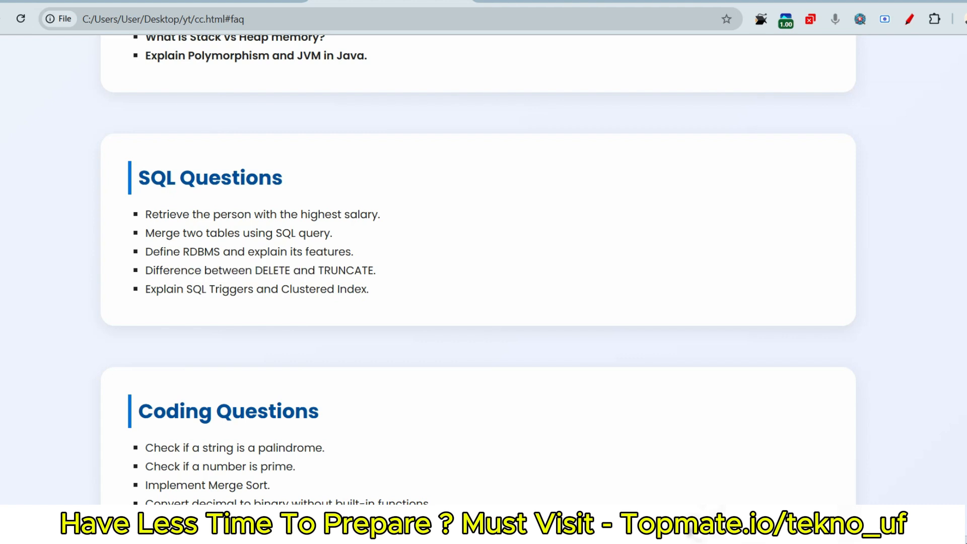
drag(186, 288, 354, 289)
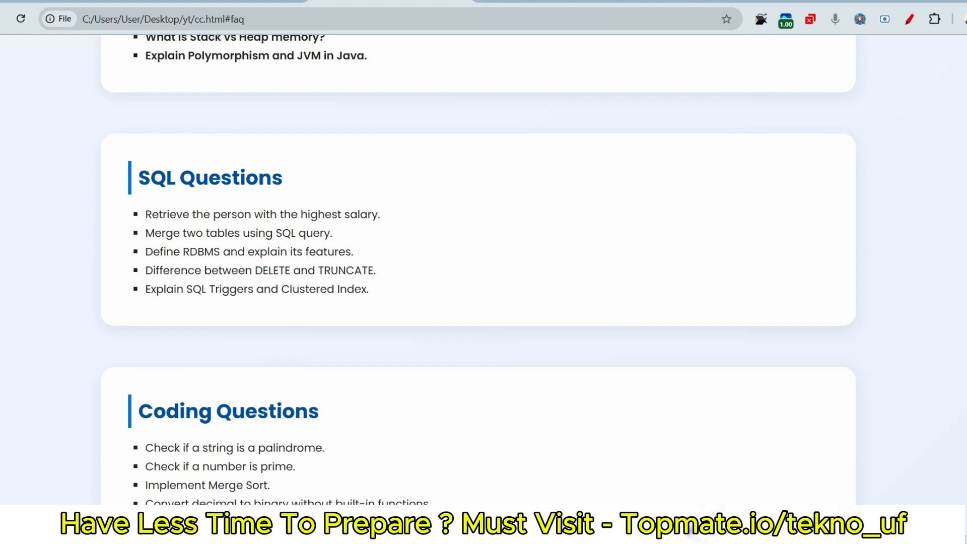
Select and release Coding Questions lines including Implement Merge Sort, reaching the HR section
scroll(down, 3)
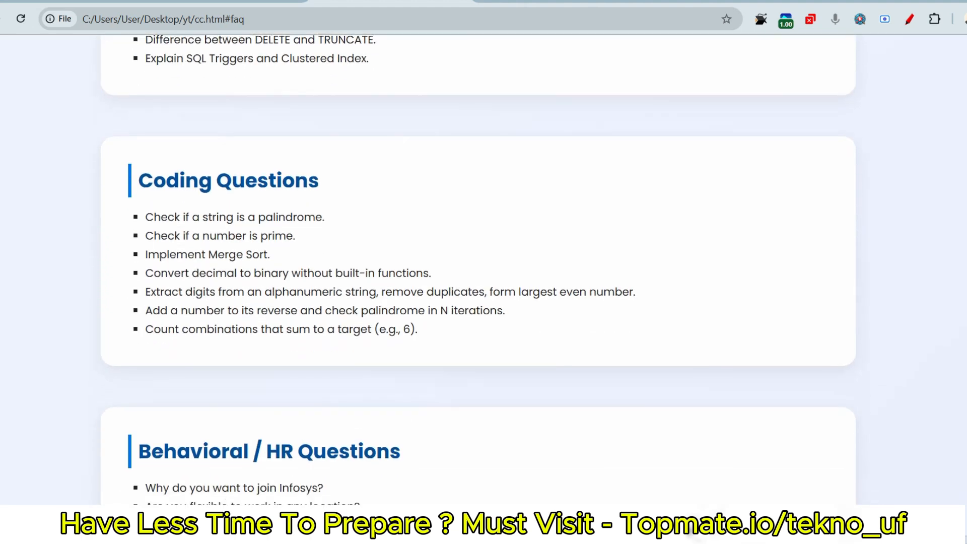
double_click(234, 217)
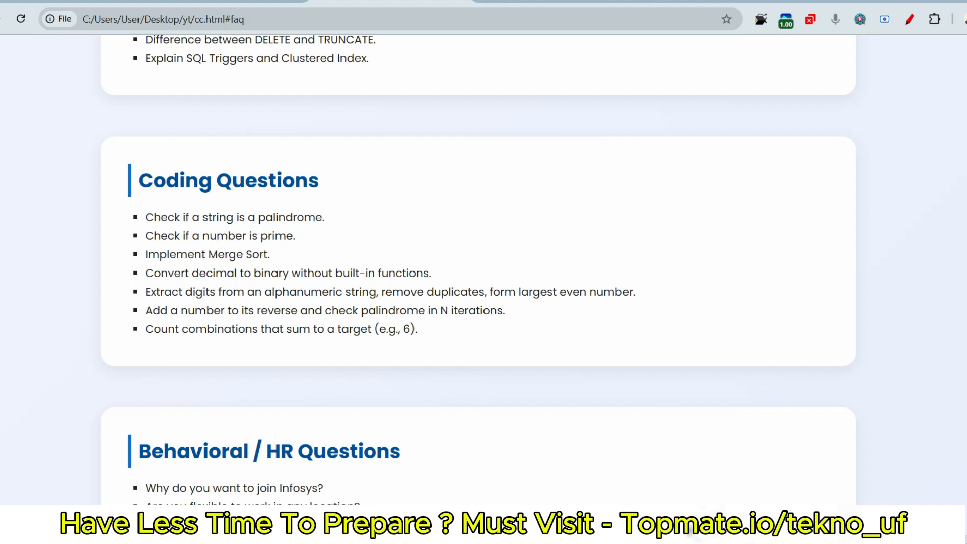
drag(160, 254, 262, 254)
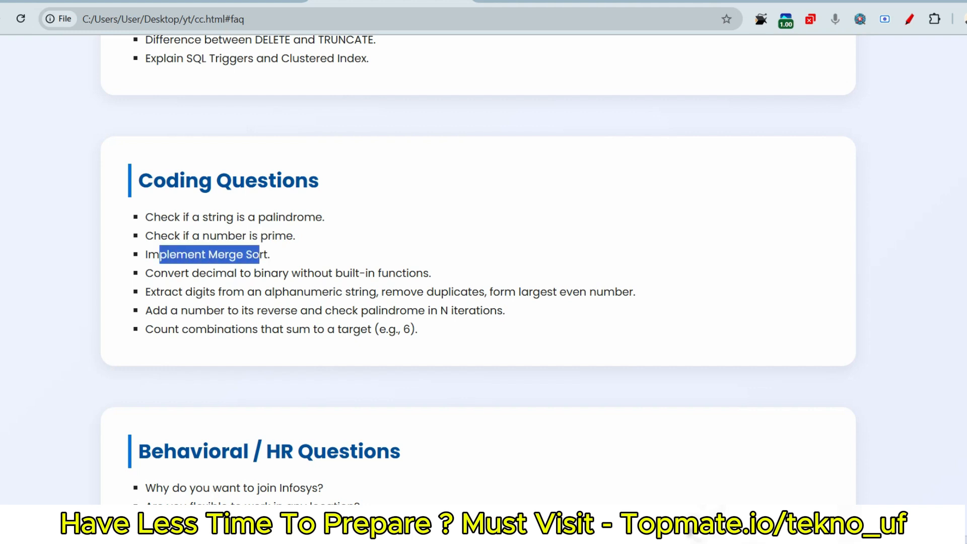
click(209, 254)
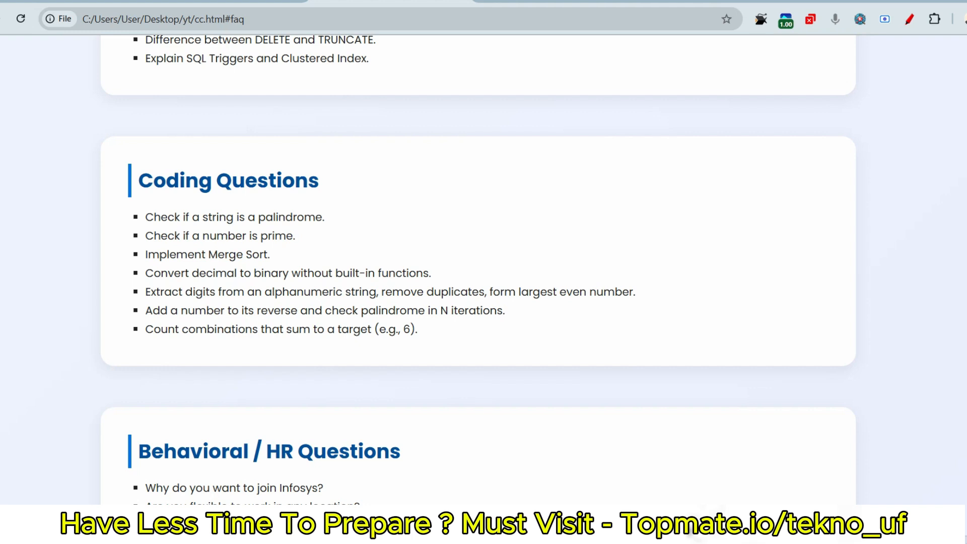
drag(210, 292, 253, 292)
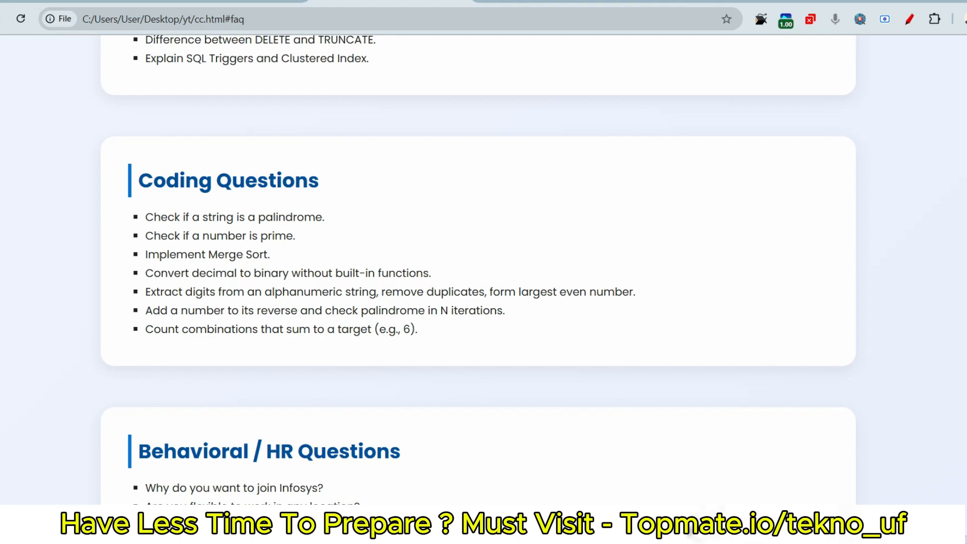
scroll(down, 3)
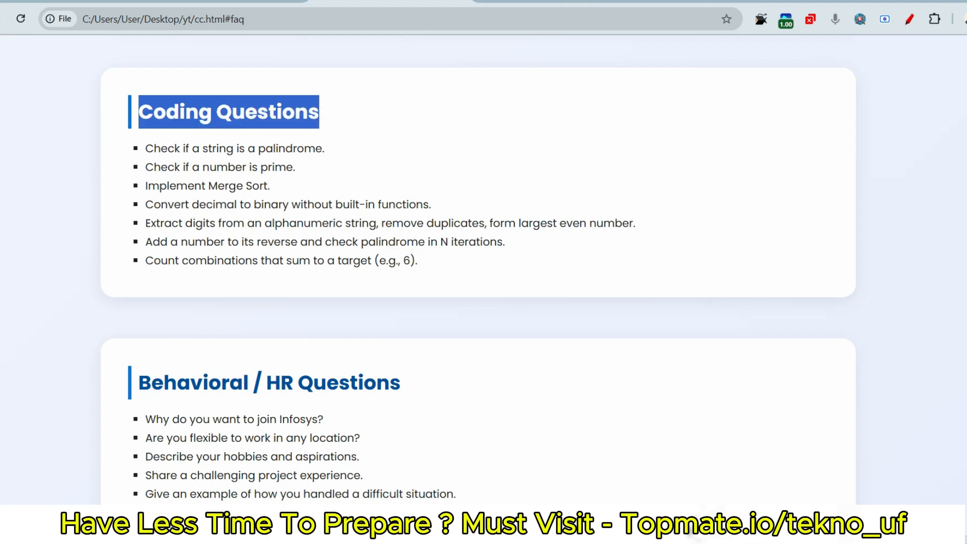
click(229, 112)
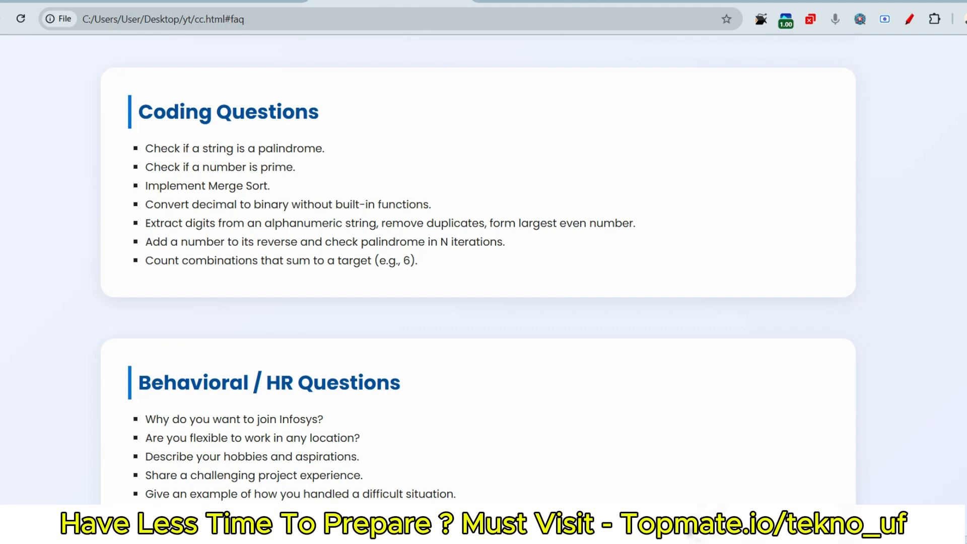
Scroll past Coding Questions to the Behavioral / HR and Final Advice cards
scroll(down, 3)
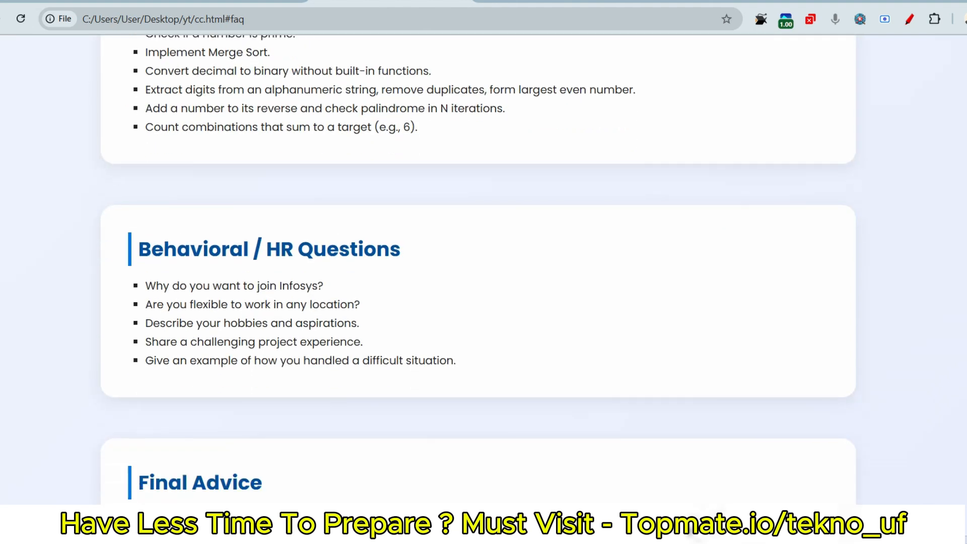
scroll(down, 3)
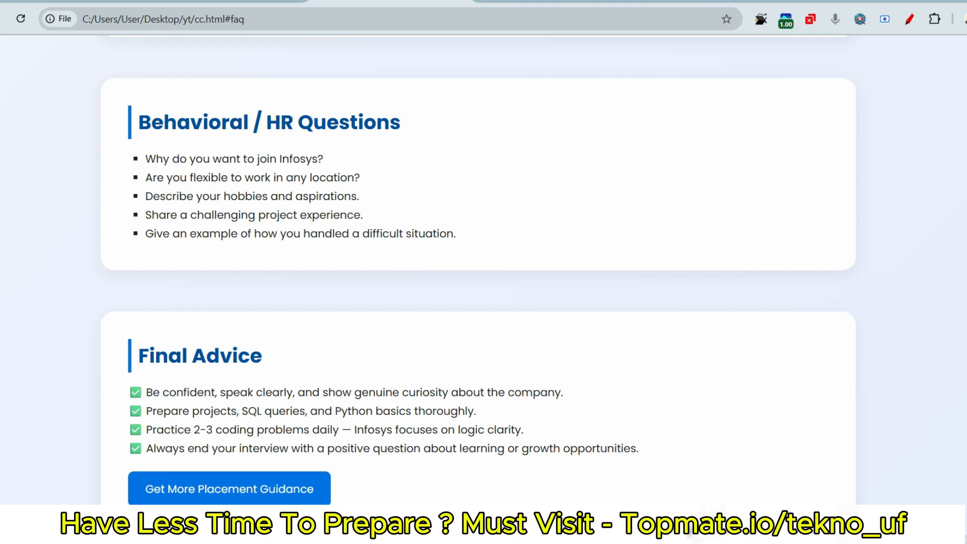
Select Final Advice tips on daily coding practice and ending with a positive question, then reach the footer
scroll(down, 3)
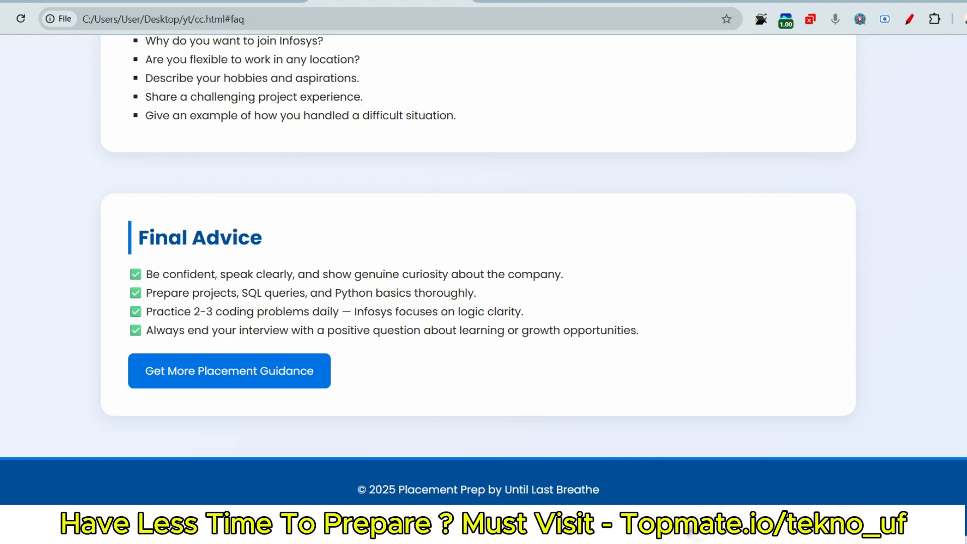
drag(212, 293, 299, 293)
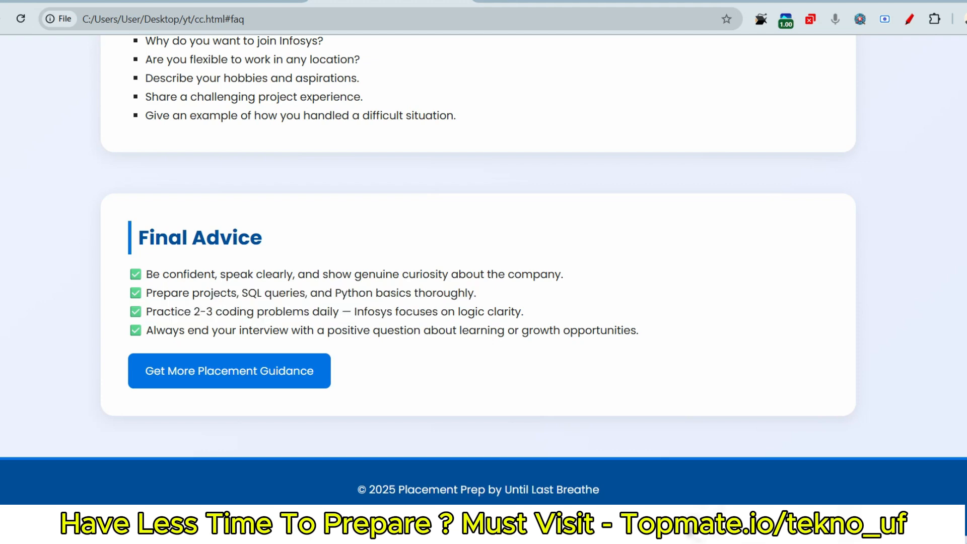
drag(157, 312, 333, 311)
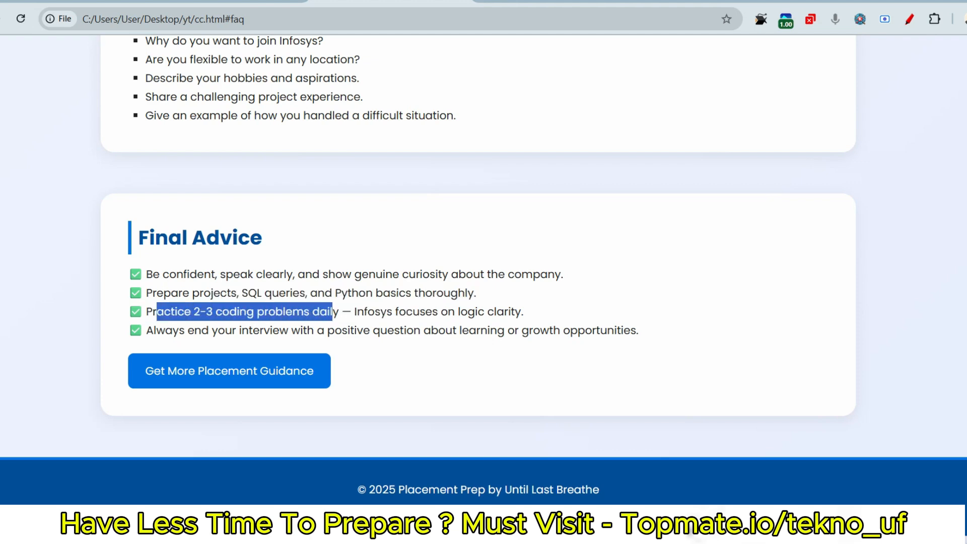
click(432, 311)
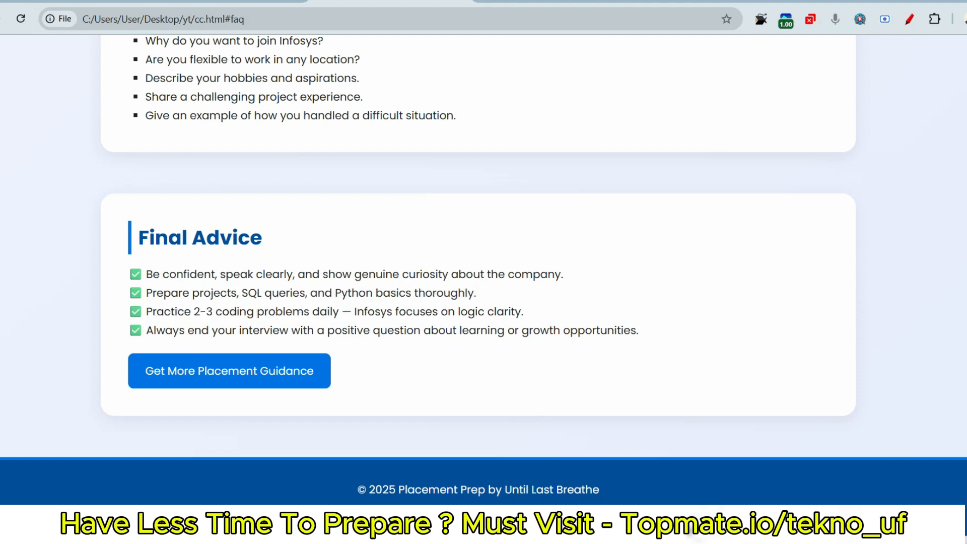
drag(187, 330, 451, 330)
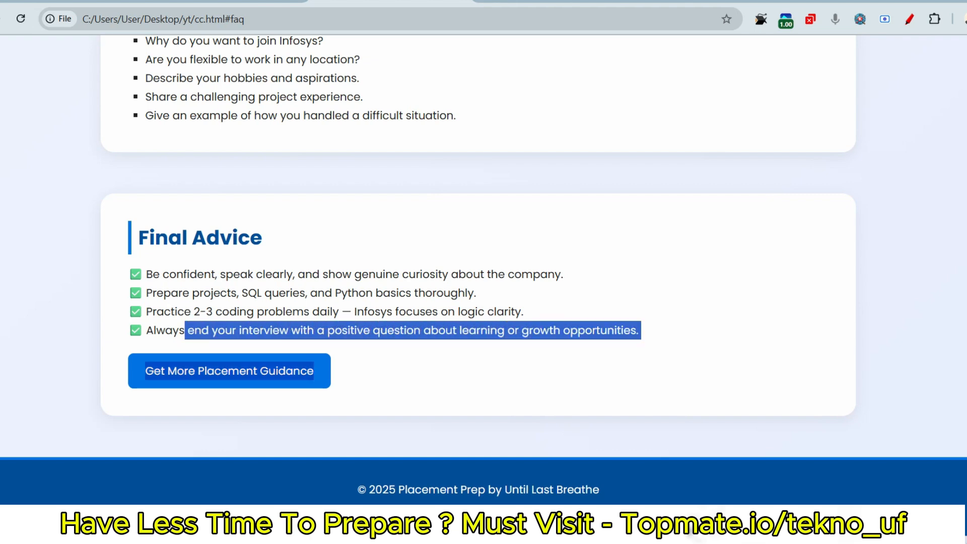
scroll(up, 3)
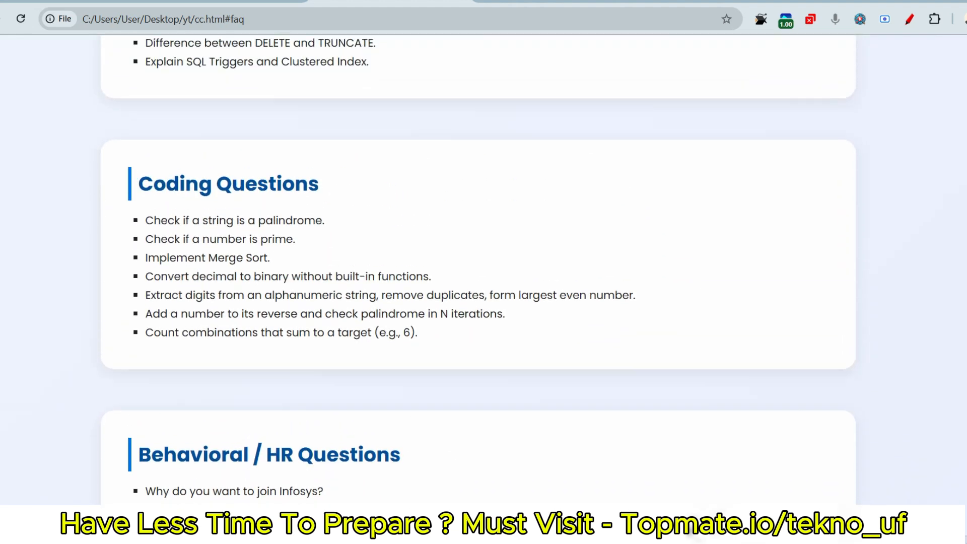
scroll(down, 3)
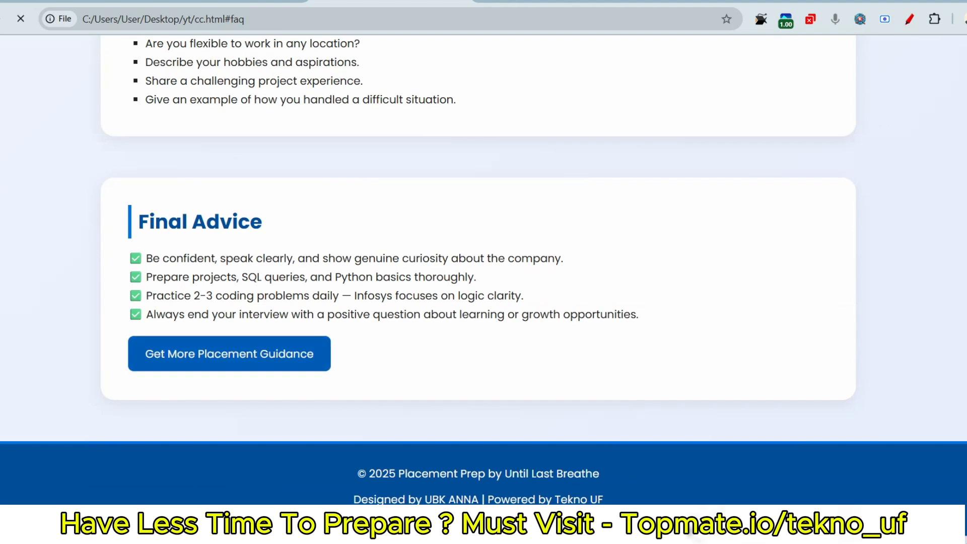
Browse the Topmate tekno_uf storefront via Get More Placement Guidance down to the Tech Mahindra packages
click(229, 354)
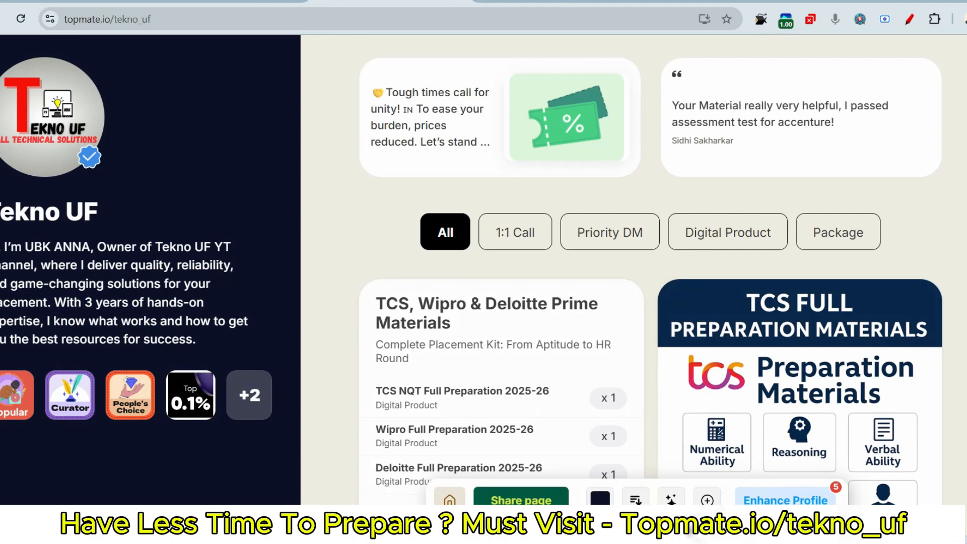
scroll(down, 3)
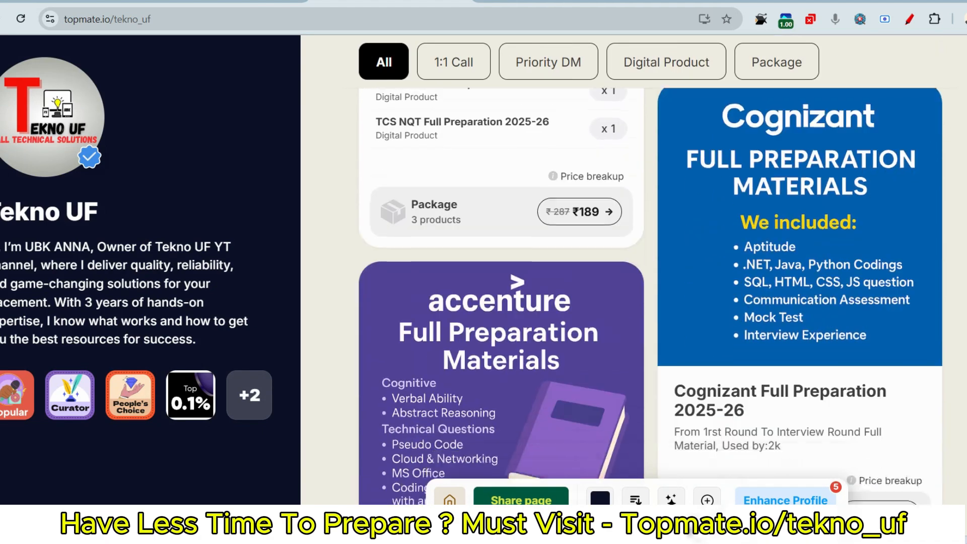
scroll(down, 3)
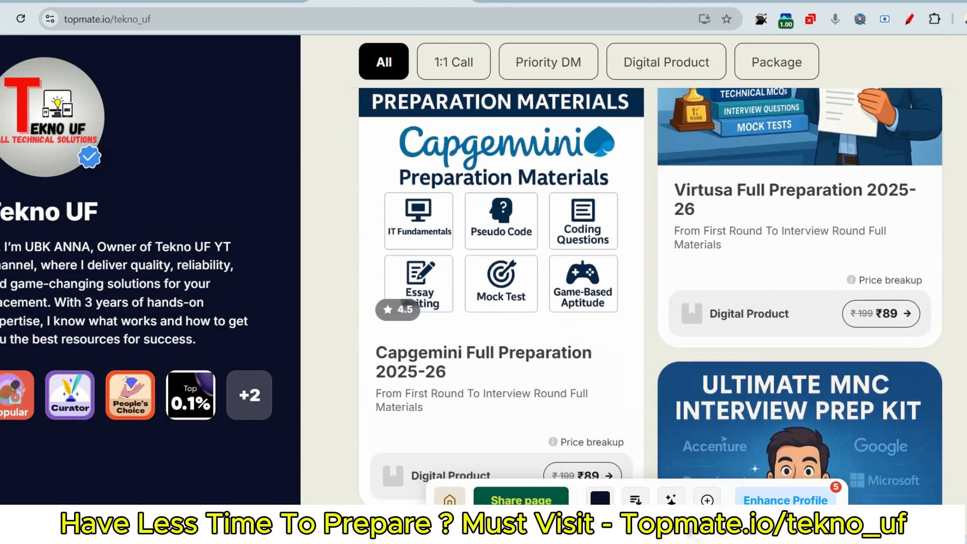
scroll(down, 3)
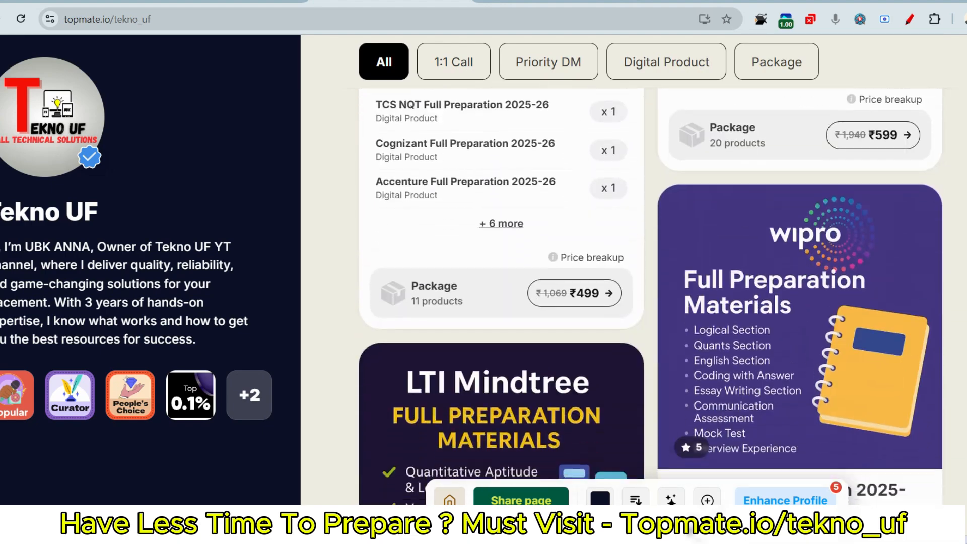
scroll(down, 3)
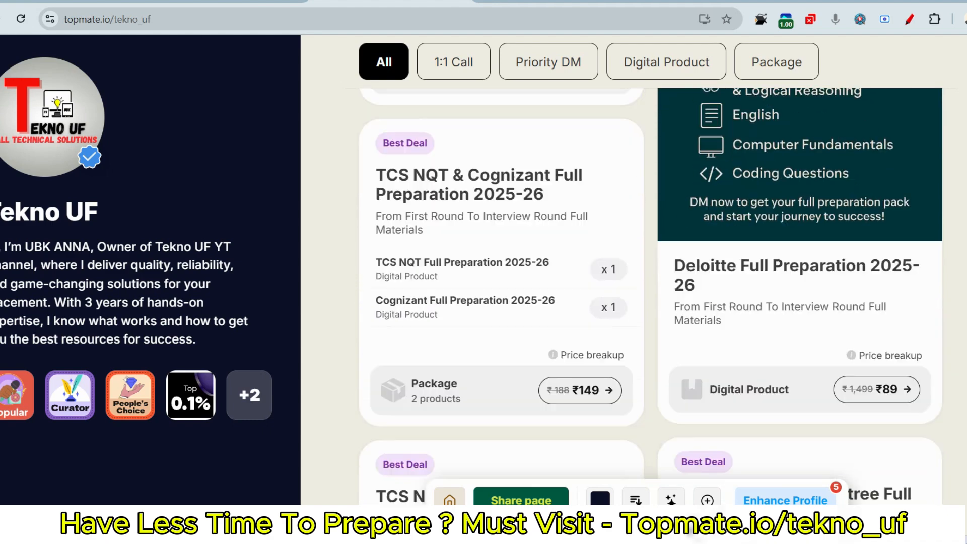
scroll(down, 3)
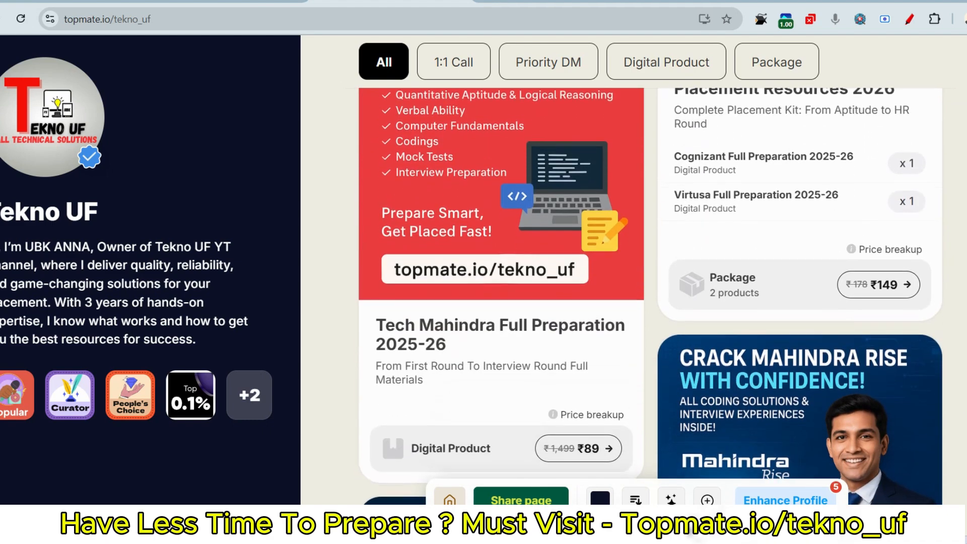